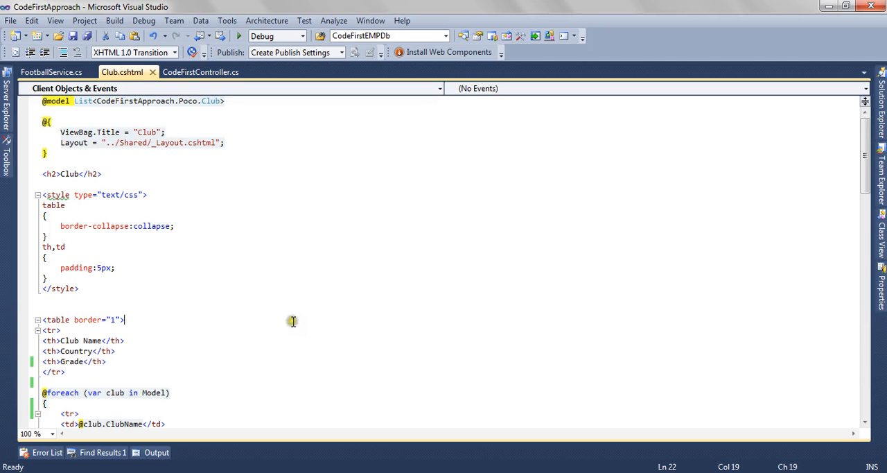
mouse_move(244, 222)
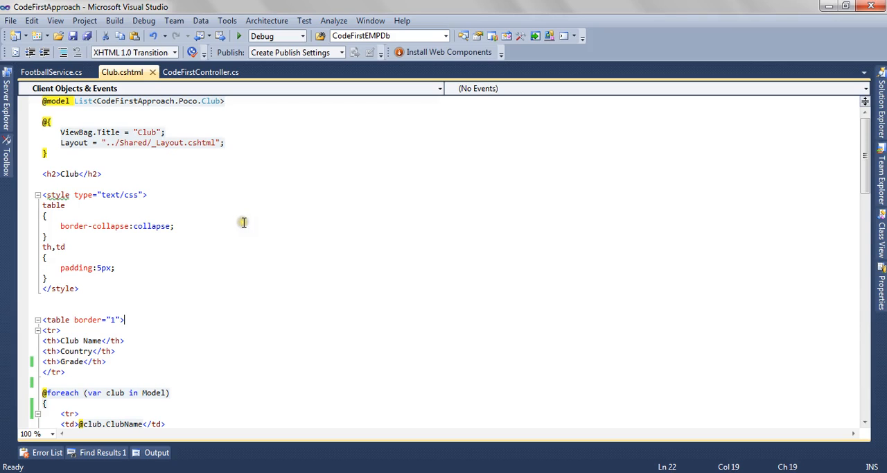
Bring the CodeFirstController.cs code file into view
left_click(199, 72)
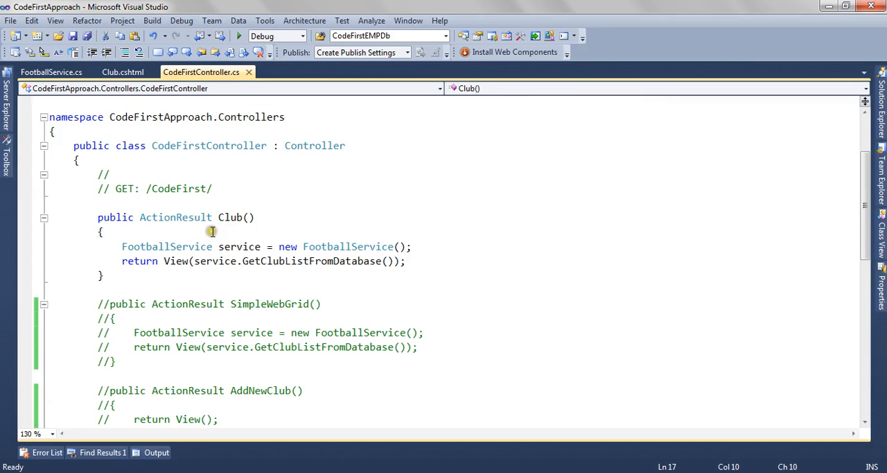
double_click(230, 216)
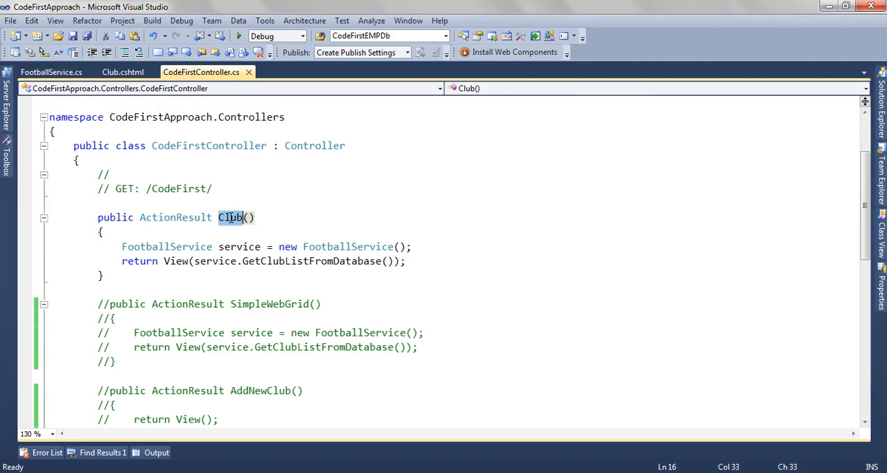
mouse_move(236, 220)
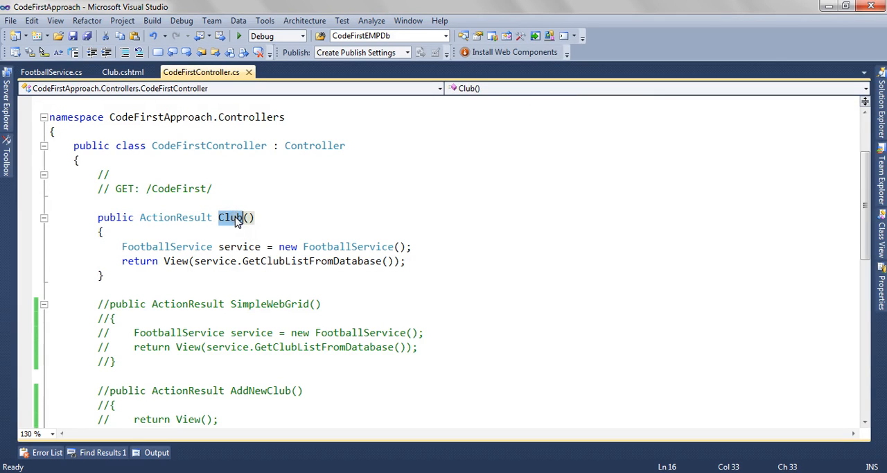
left_click(208, 146)
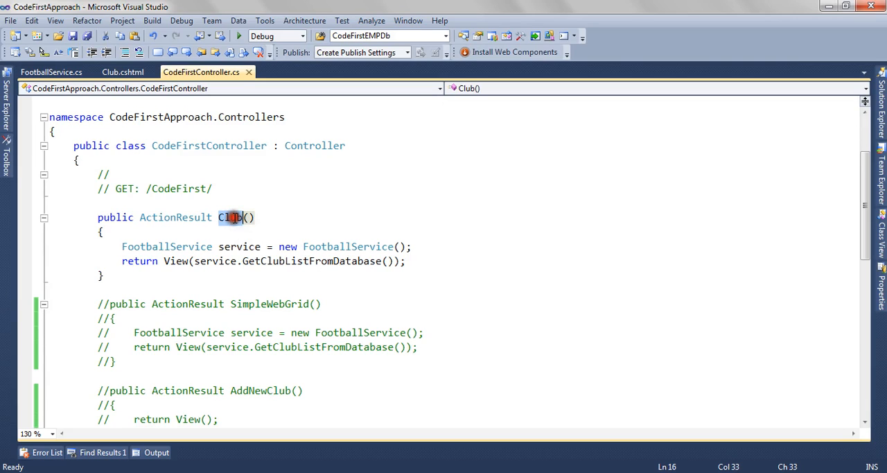
double_click(230, 216)
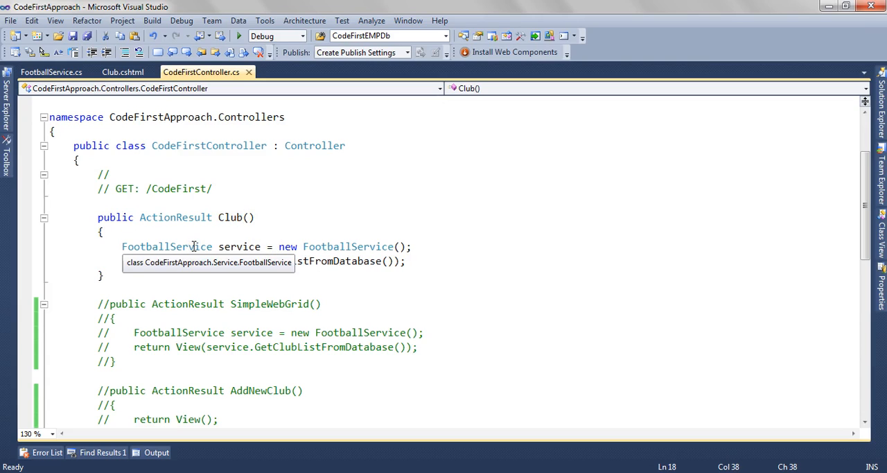
double_click(167, 247)
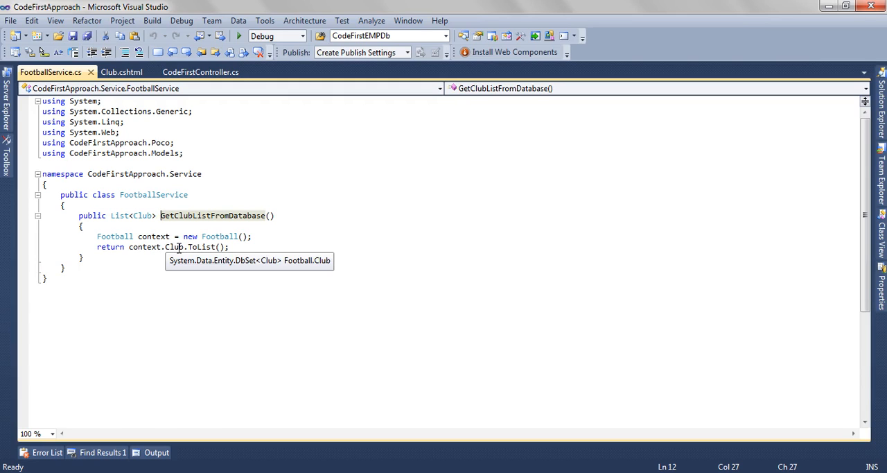
left_click(201, 72)
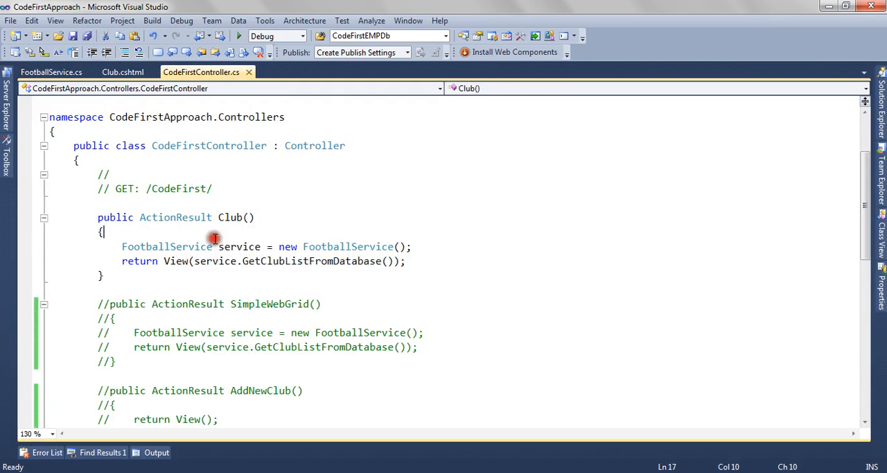
Navigate from the Club() action to its Club view via Go To View
right_click(214, 238)
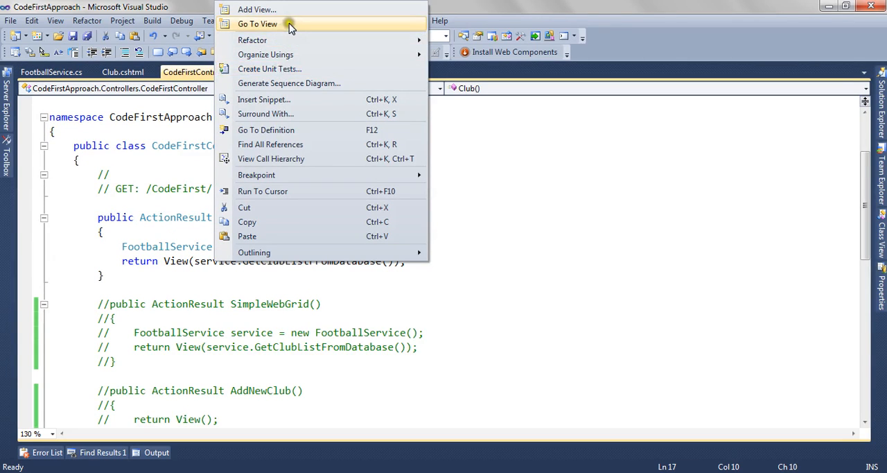
left_click(258, 23)
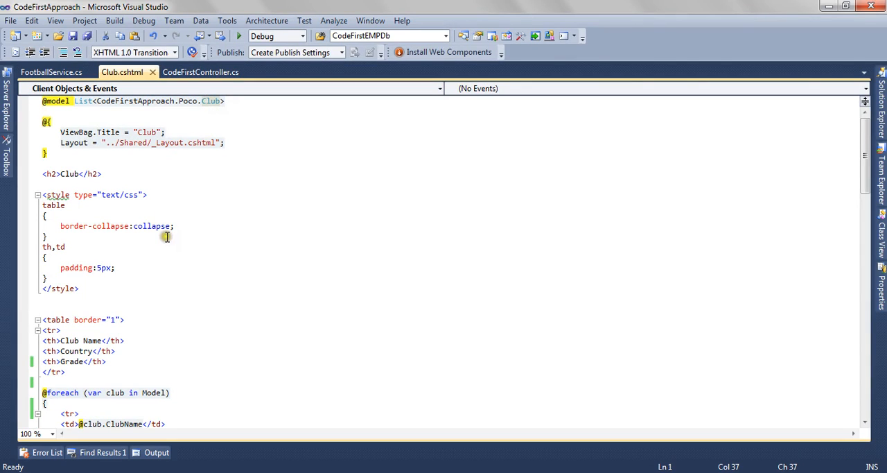
Review the foreach loop over Model and the club fields in the Club view
scroll("down", 3)
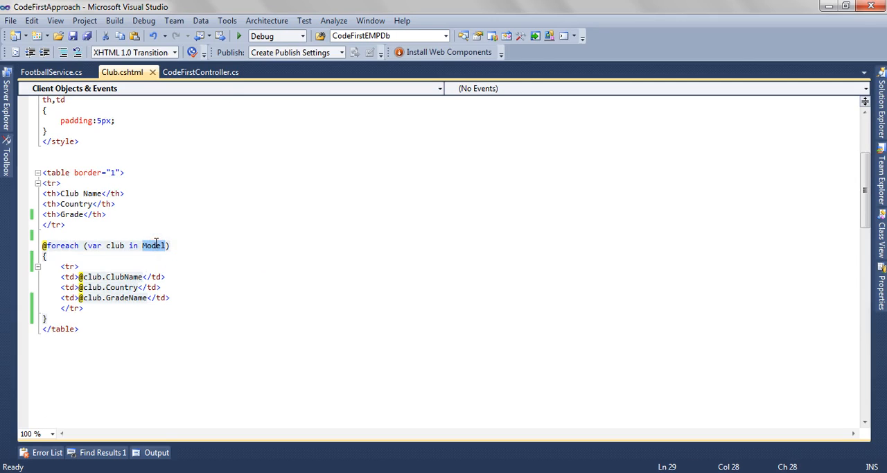
double_click(115, 245)
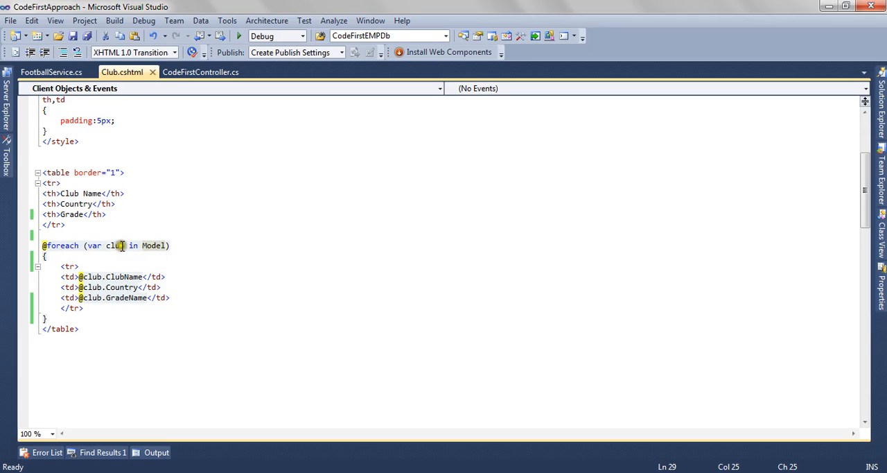
double_click(111, 245)
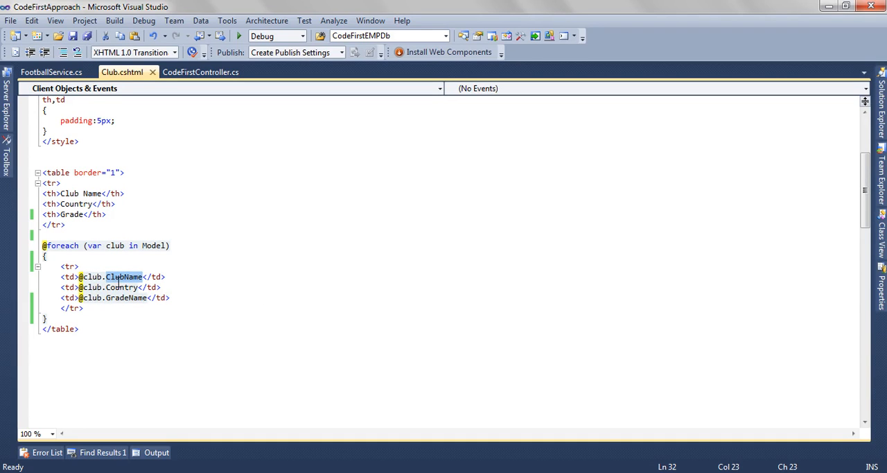
mouse_move(123, 287)
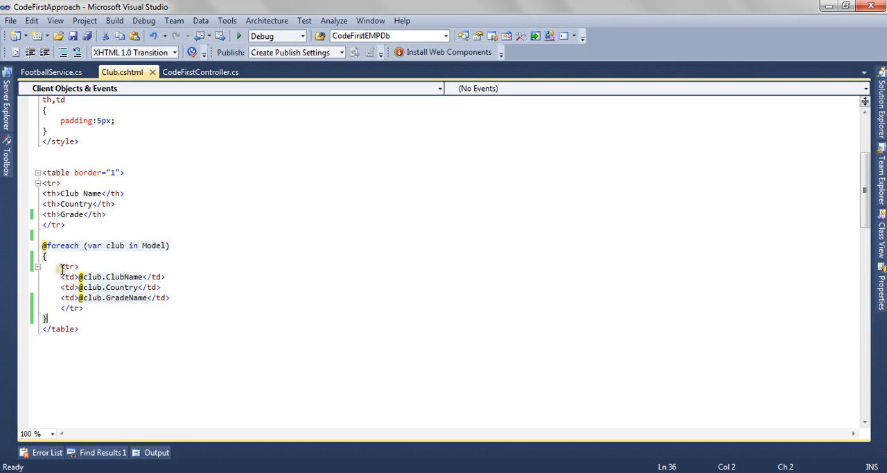
left_click_drag(62, 266, 82, 307)
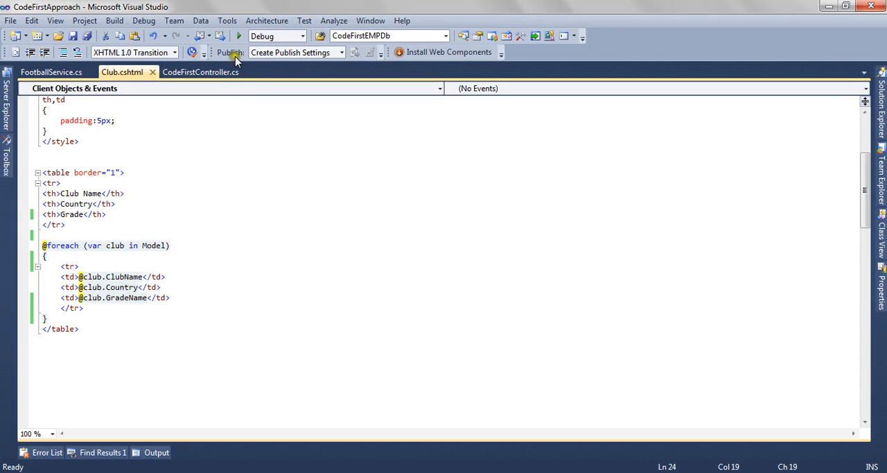
Start debugging so the Club page opens in the browser
left_click(239, 36)
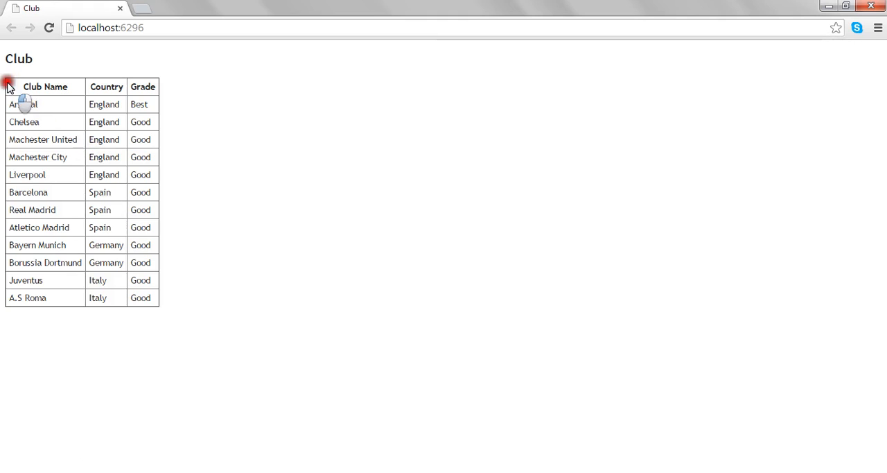
left_click_drag(8, 82, 133, 298)
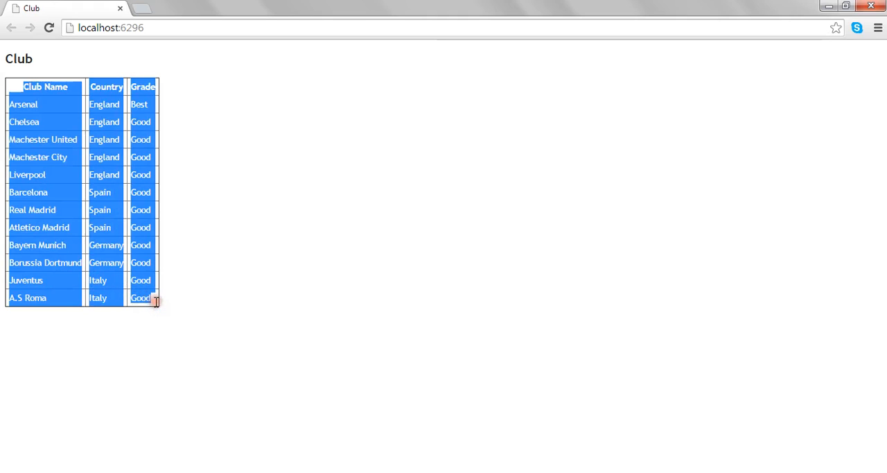
left_click(229, 320)
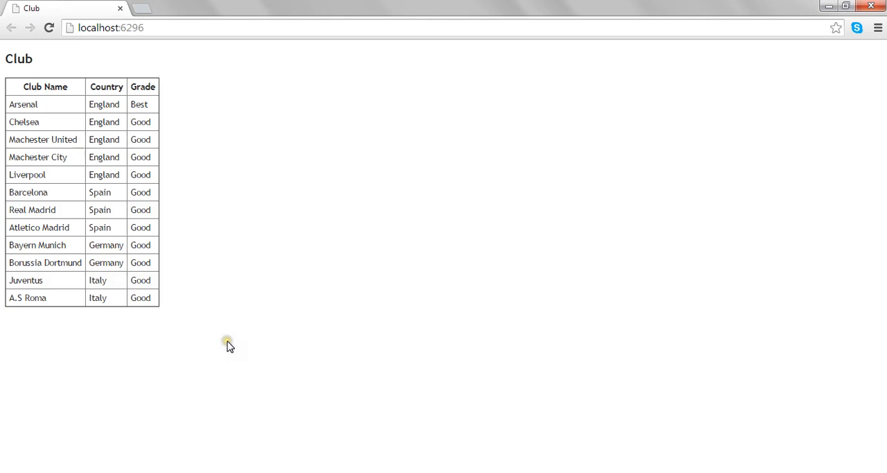
mouse_move(230, 346)
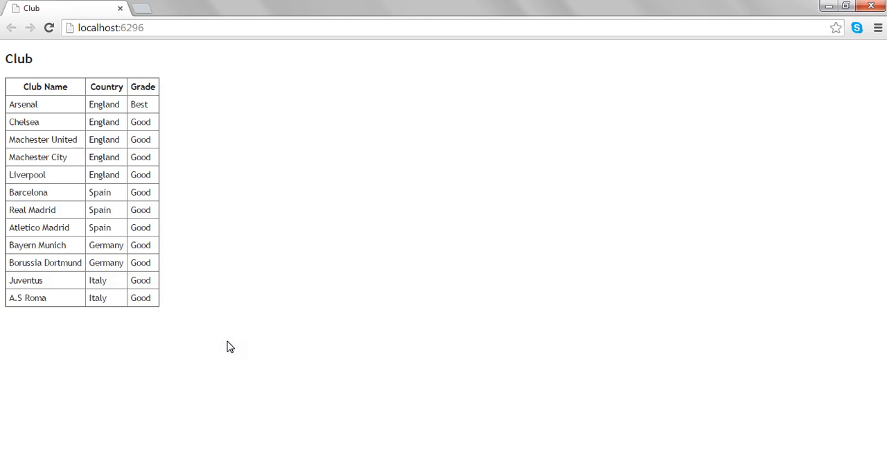